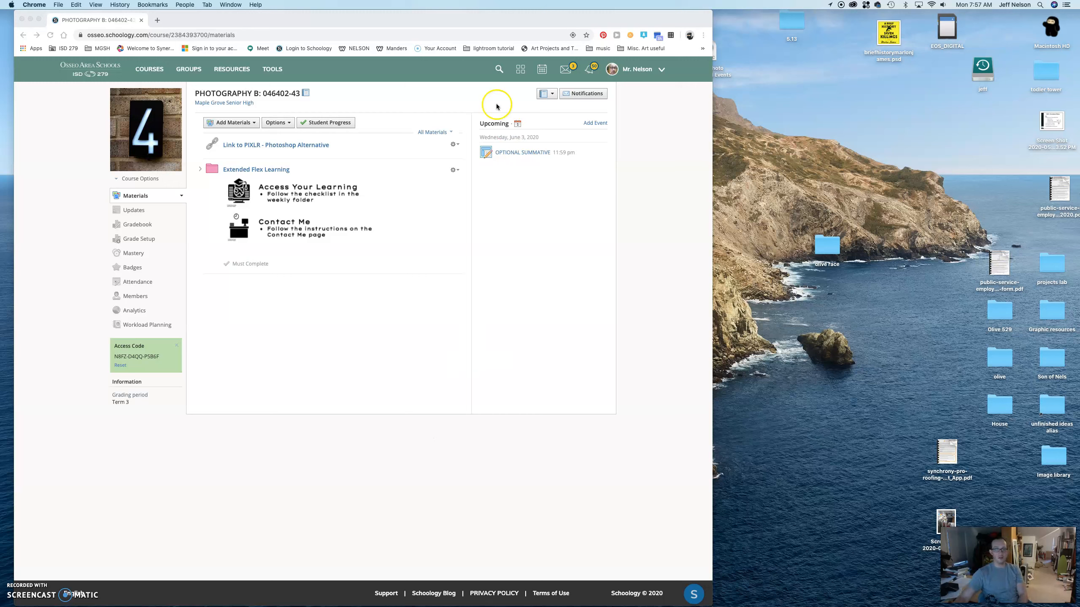
{"action": "mouse_move", "coordinate": [334, 110]}
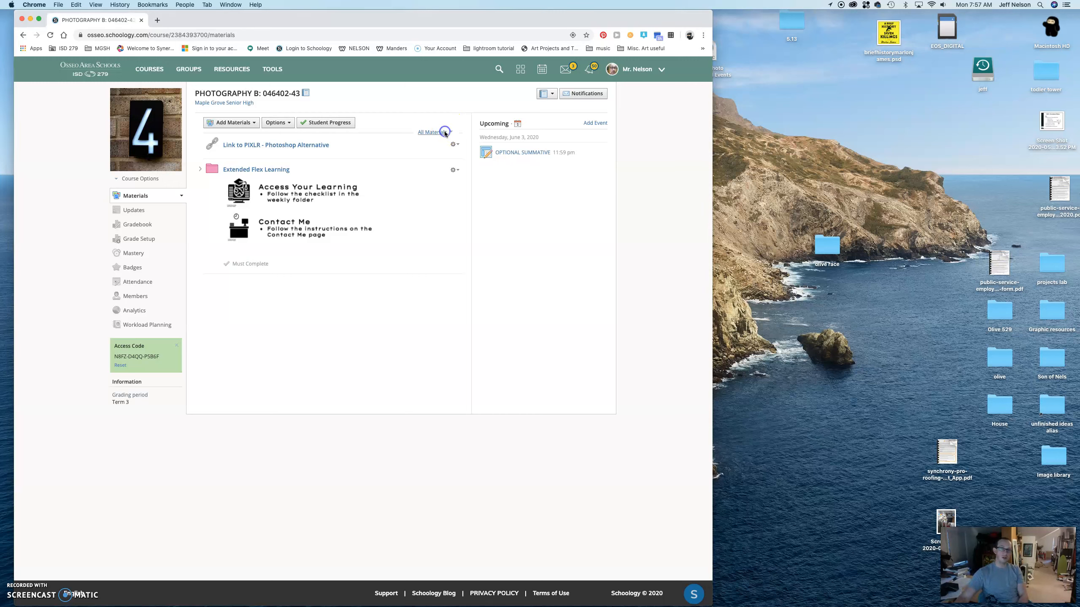
Expand the All Materials filter to reveal material types such as Assignments and Files.
{"action": "left_click", "coordinate": [434, 131]}
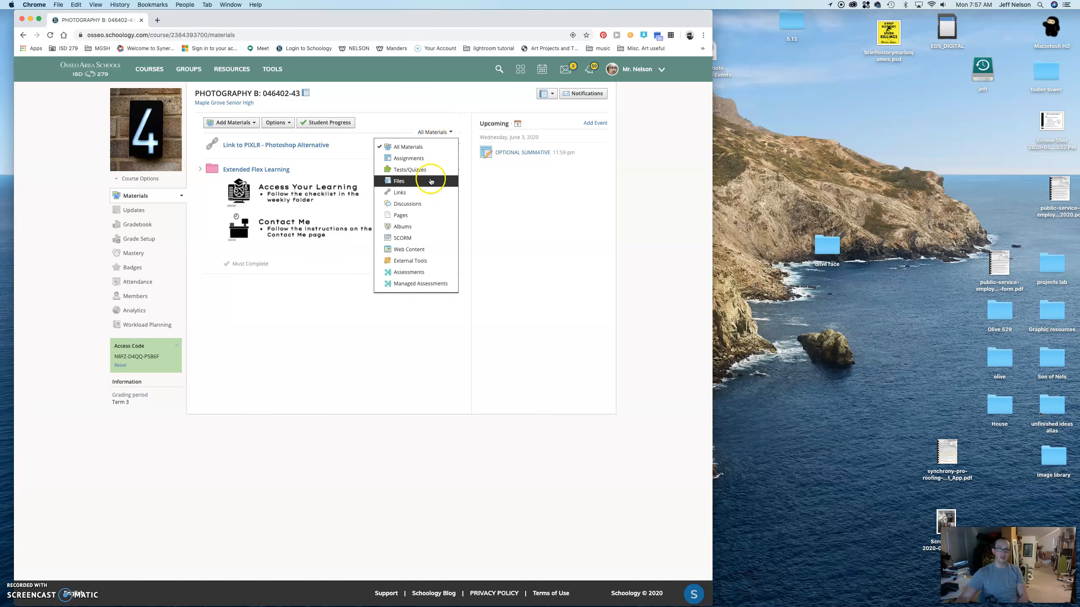
{"action": "left_click", "coordinate": [408, 158]}
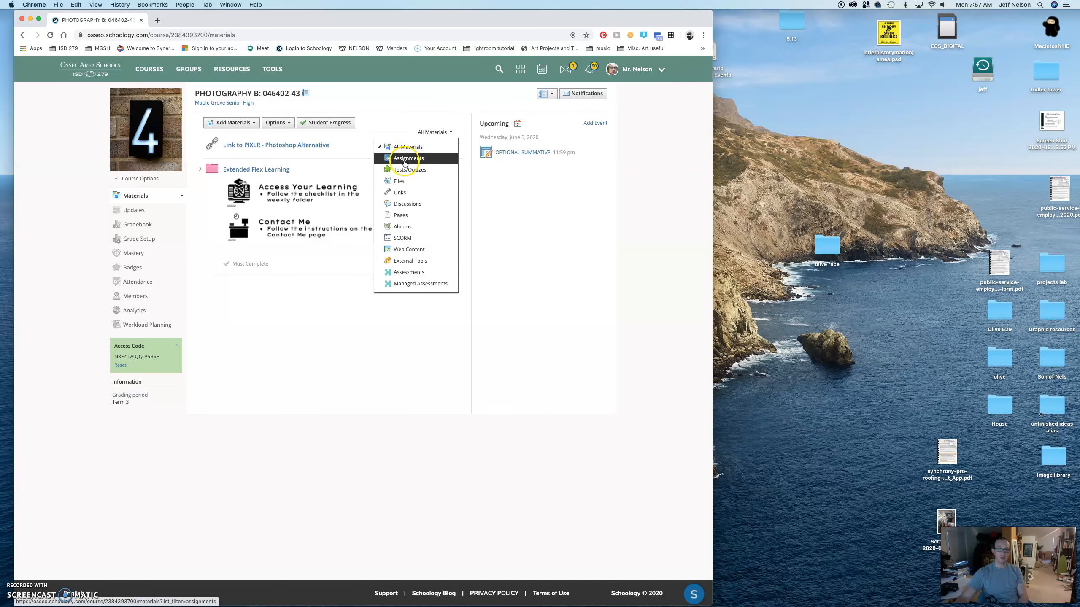
Filter the Photography B materials to Assignments only and review the listed photo assignments.
{"action": "left_click", "coordinate": [407, 158]}
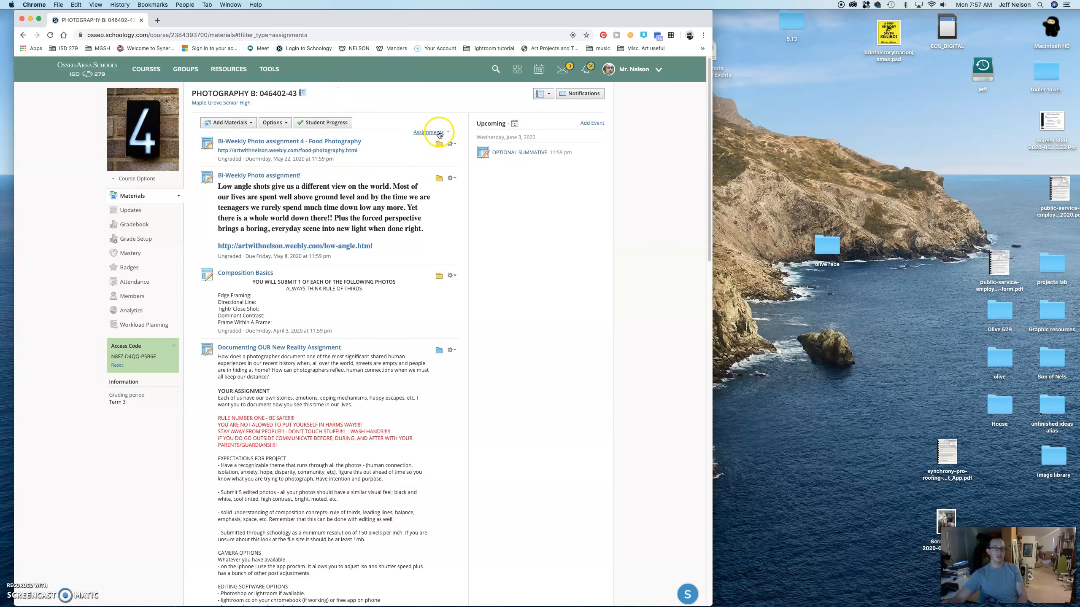
{"action": "scroll", "scroll_direction": "down", "scroll_amount": 3}
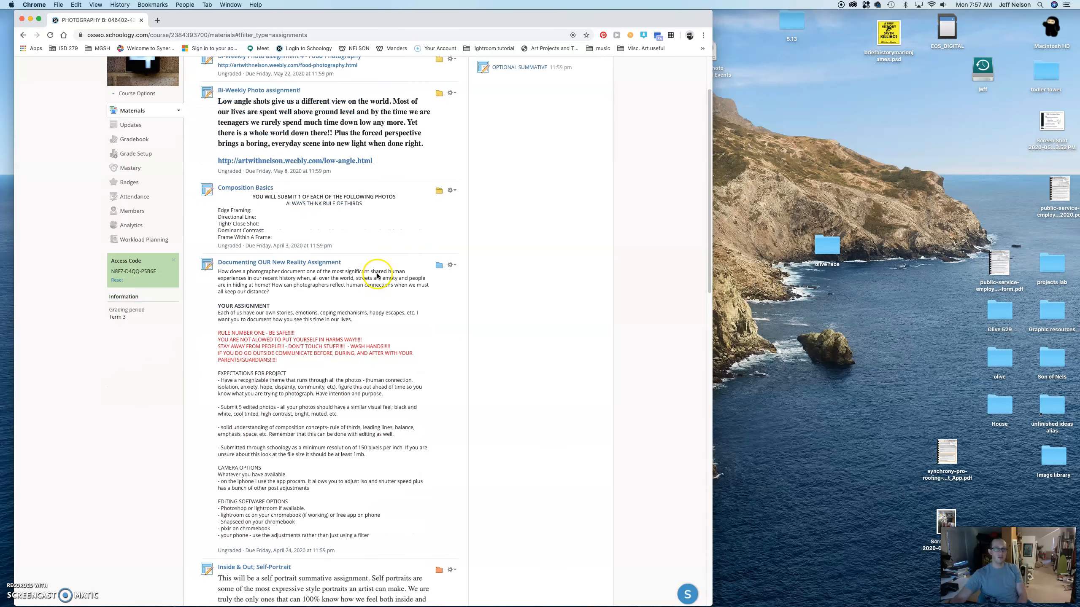
{"action": "scroll", "scroll_direction": "down", "scroll_amount": 3}
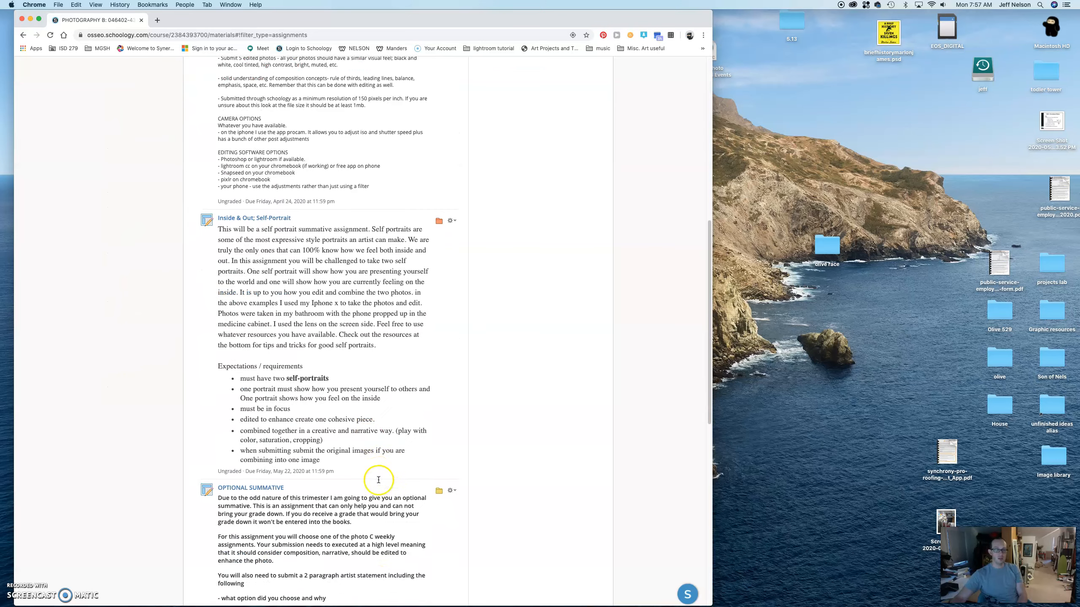
{"action": "scroll", "scroll_direction": "down", "scroll_amount": 3}
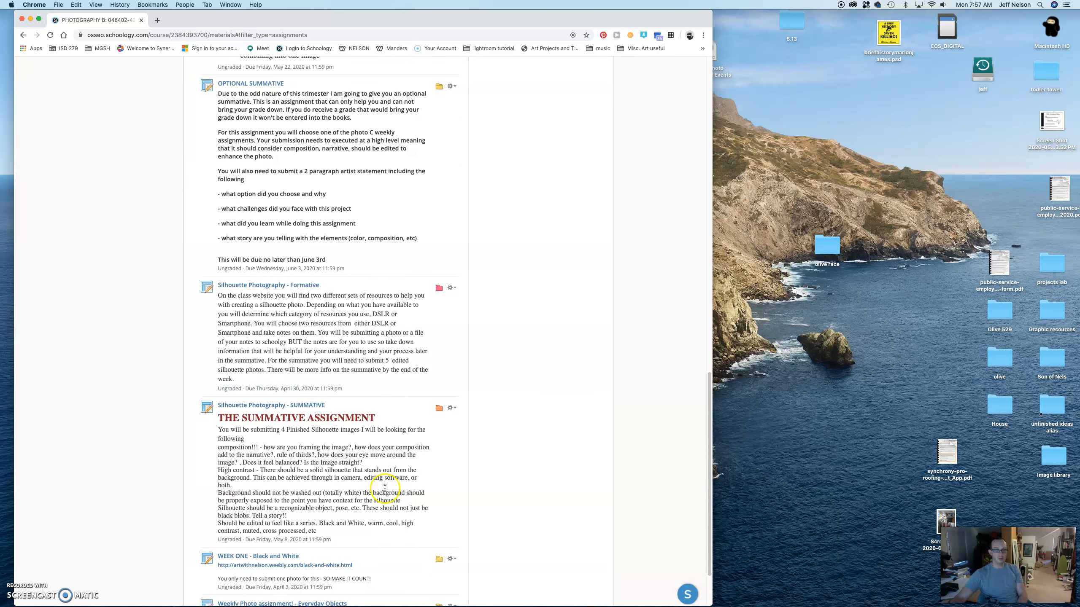
{"action": "scroll", "scroll_direction": "down", "scroll_amount": 3}
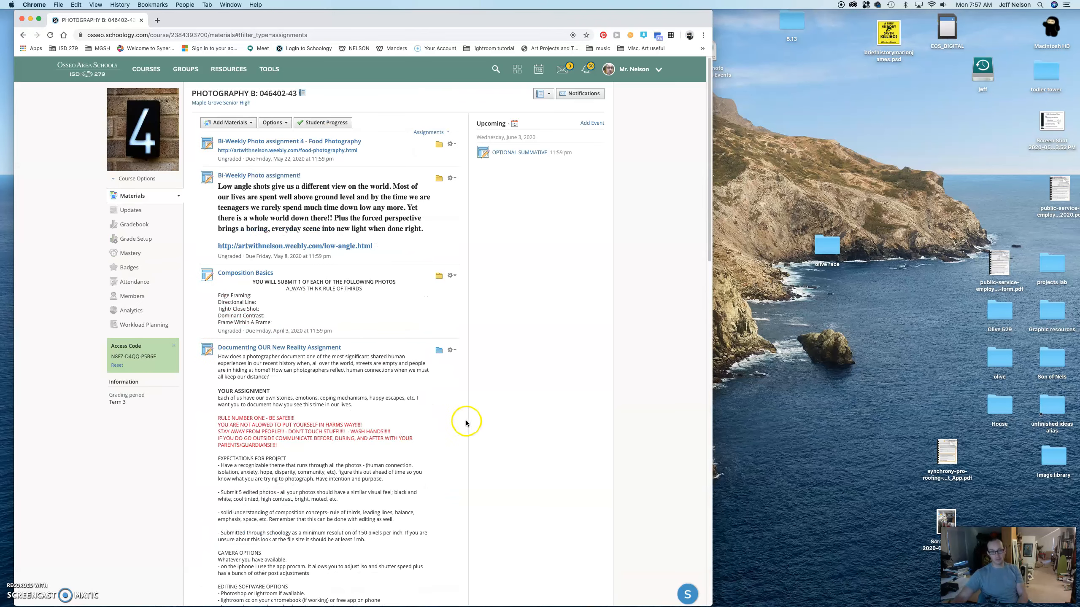
{"action": "mouse_move", "coordinate": [654, 297]}
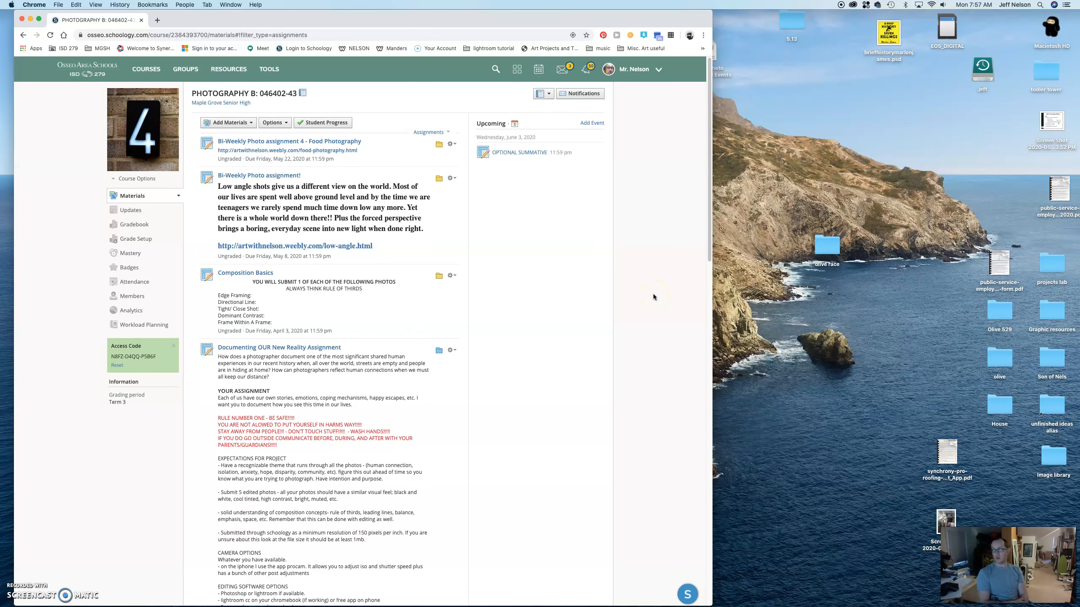